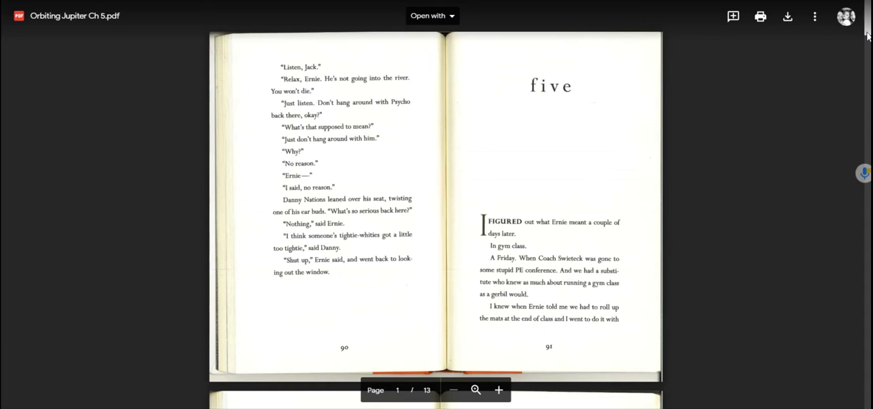
scroll(down, 3)
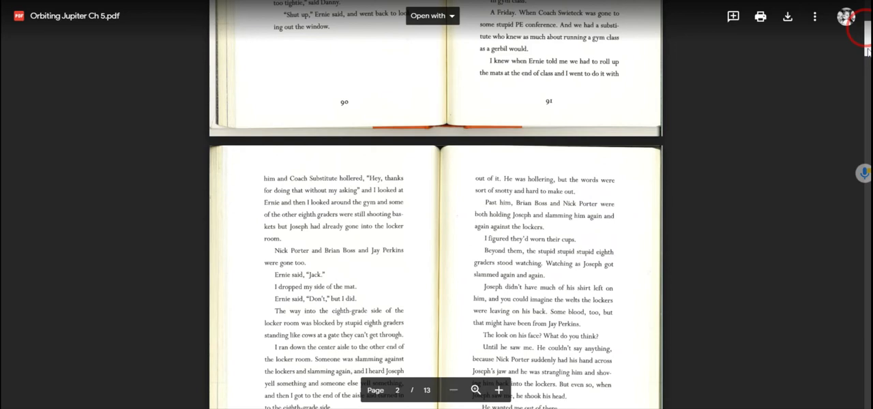
scroll(down, 3)
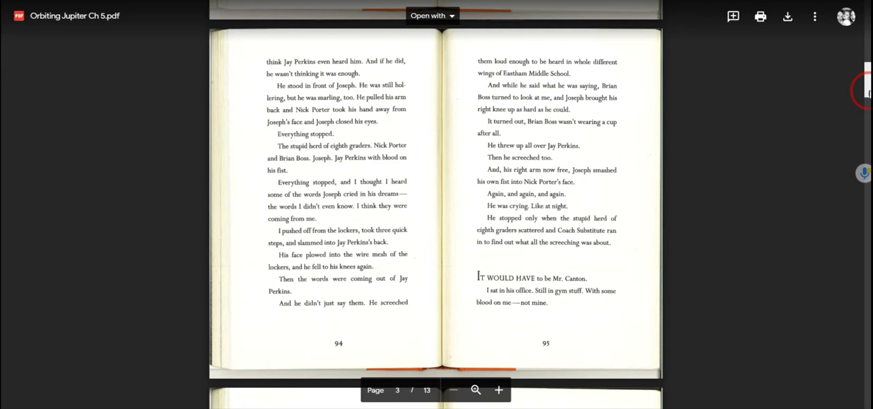
scroll(down, 3)
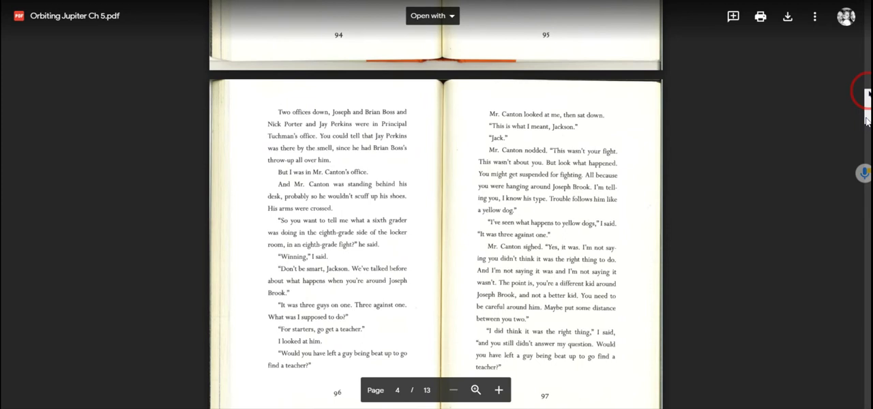
scroll(down, 3)
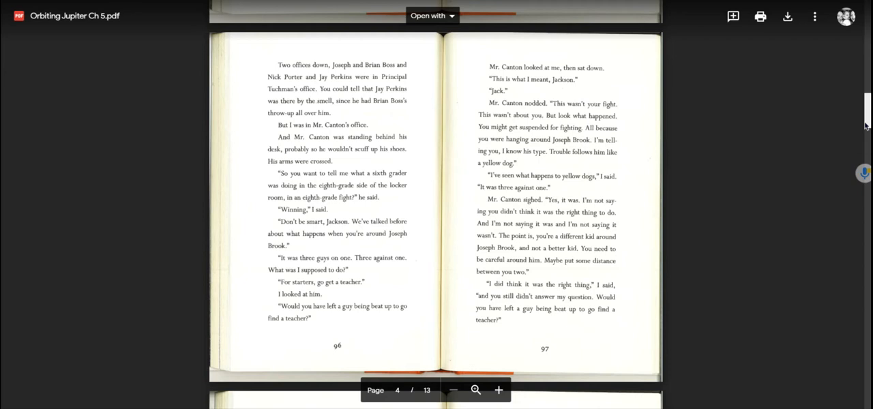
scroll(down, 3)
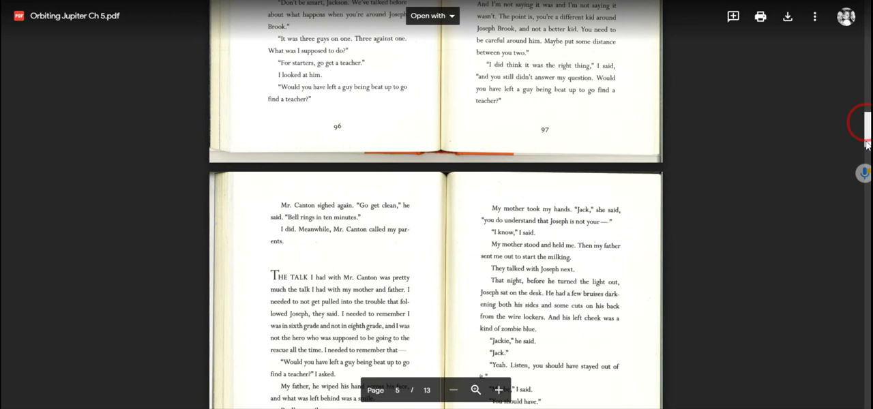
scroll(down, 3)
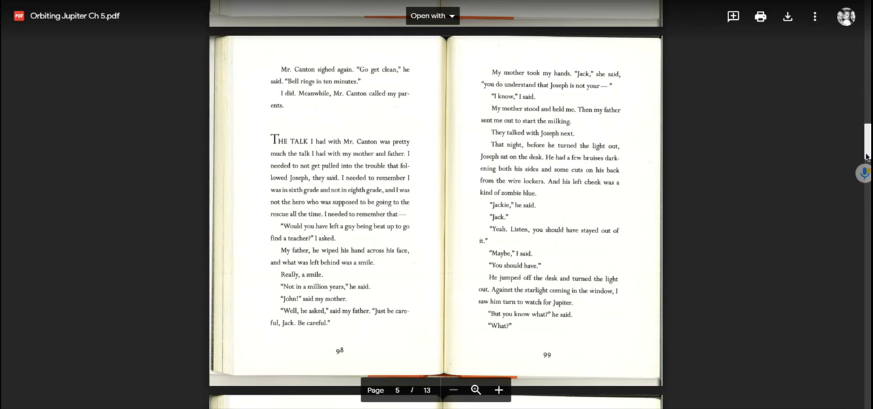
scroll(down, 3)
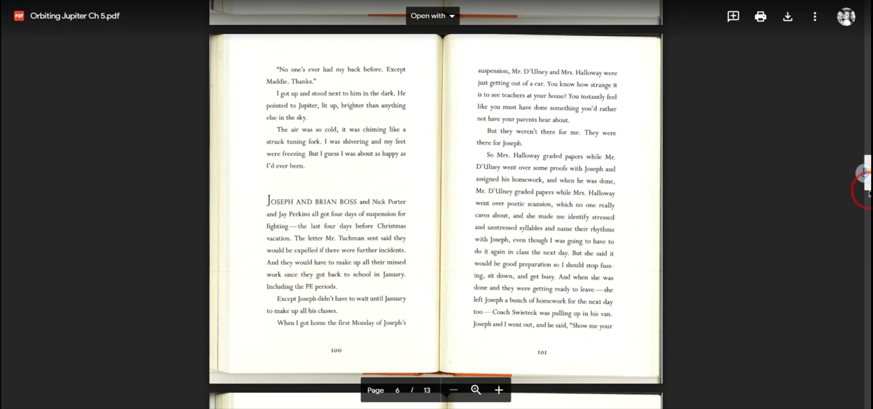
scroll(down, 3)
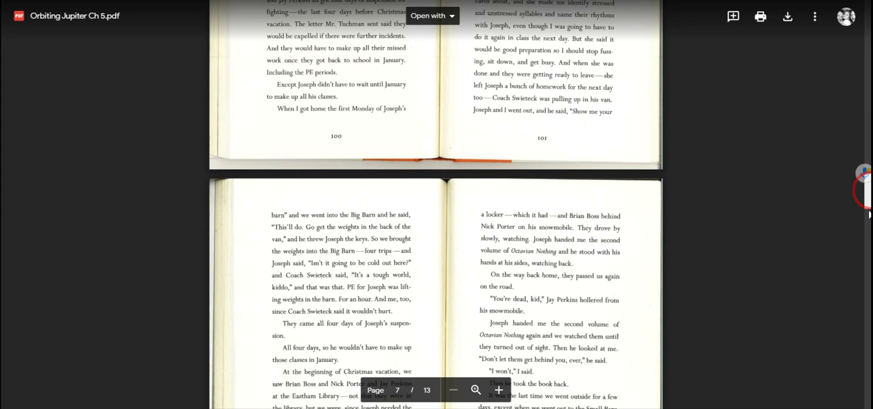
scroll(down, 3)
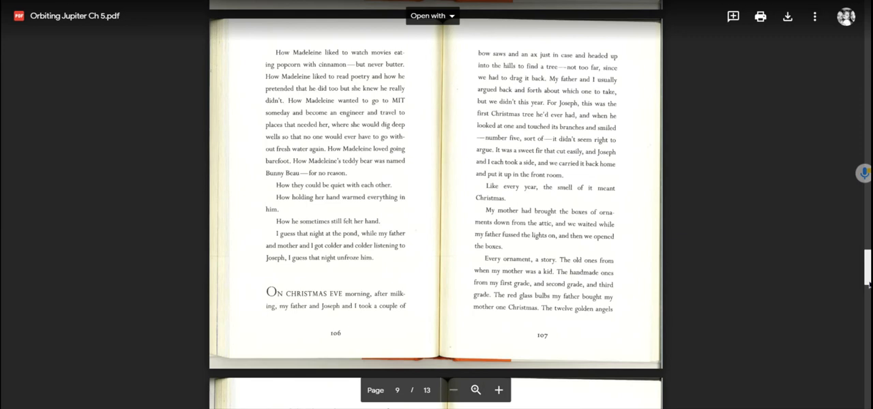
scroll(down, 3)
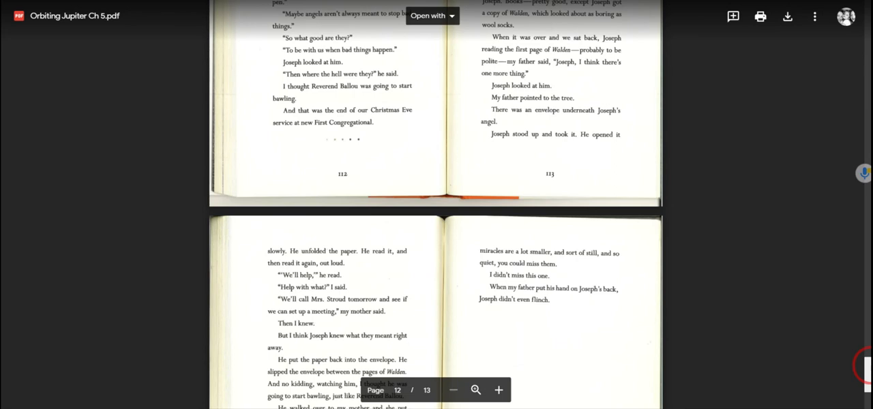
scroll(down, 3)
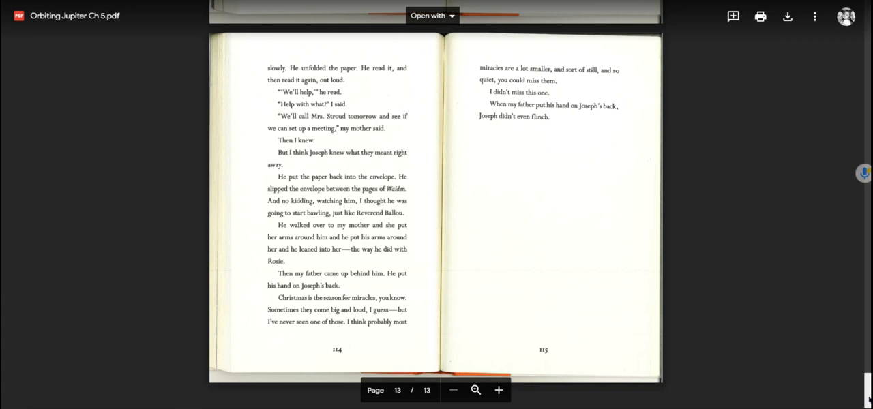